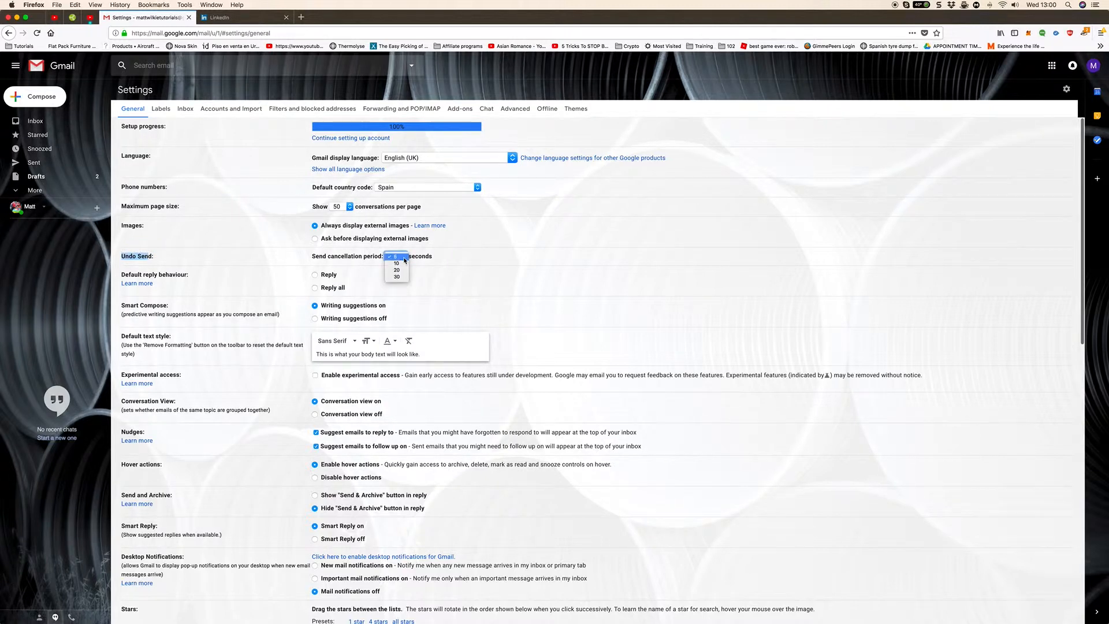
- Pick the Undo Send cancellation period in the General settings
left_click(396, 270)
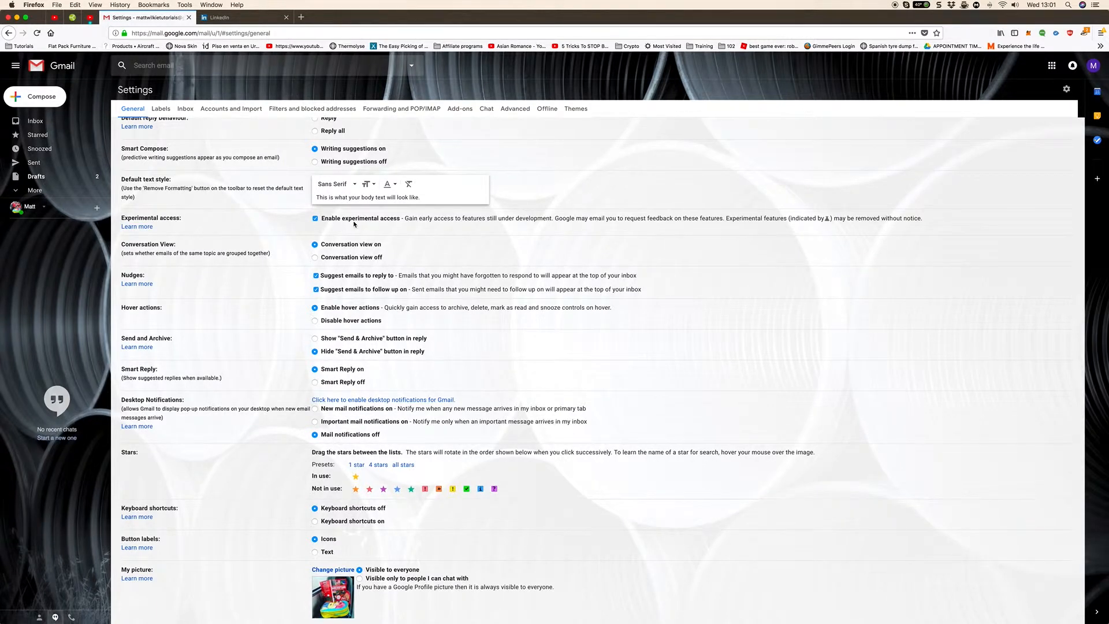
scroll("down", 3)
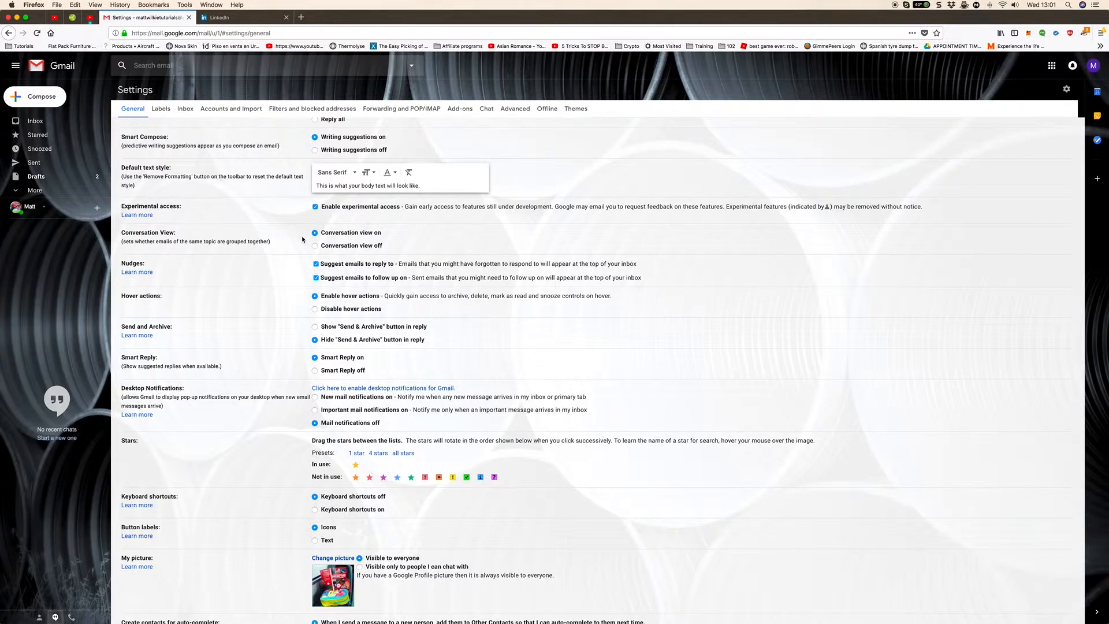
scroll("down", 3)
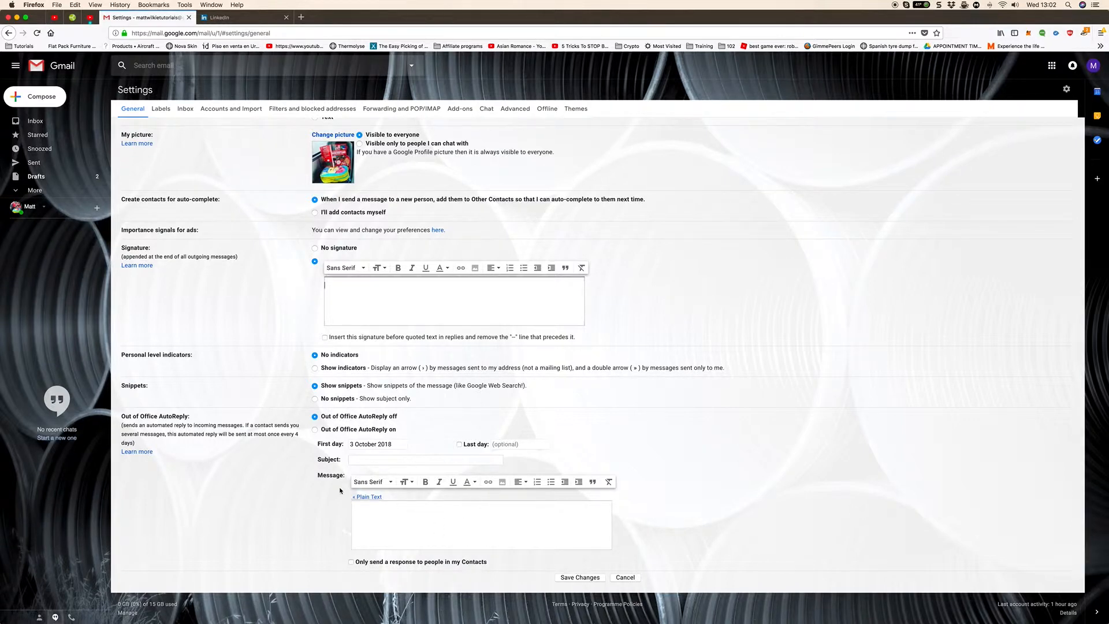
- Scroll back up and switch to the Inbox settings tab
scroll("up", 3)
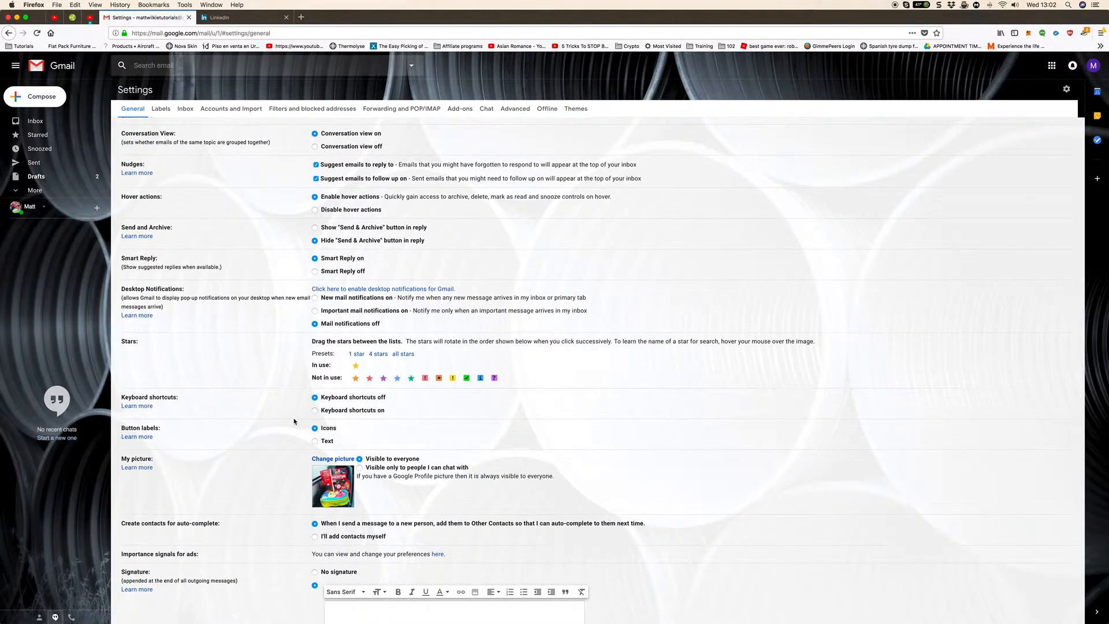
left_click(185, 108)
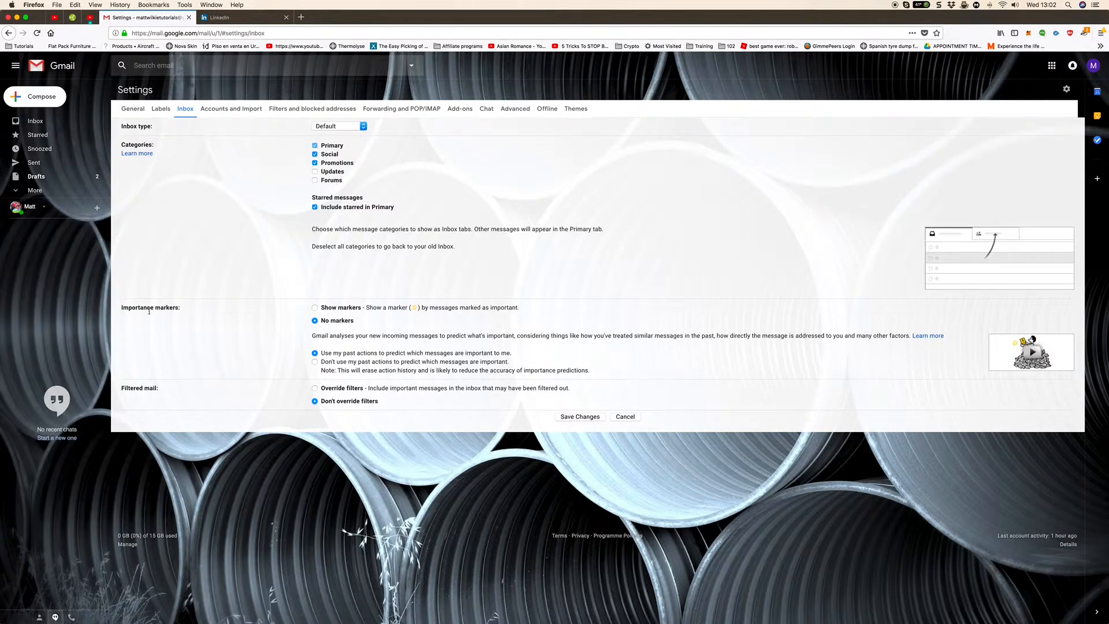
- Move from Forwarding and POP/IMAP through the settings tabs to Add-ons
left_click(401, 108)
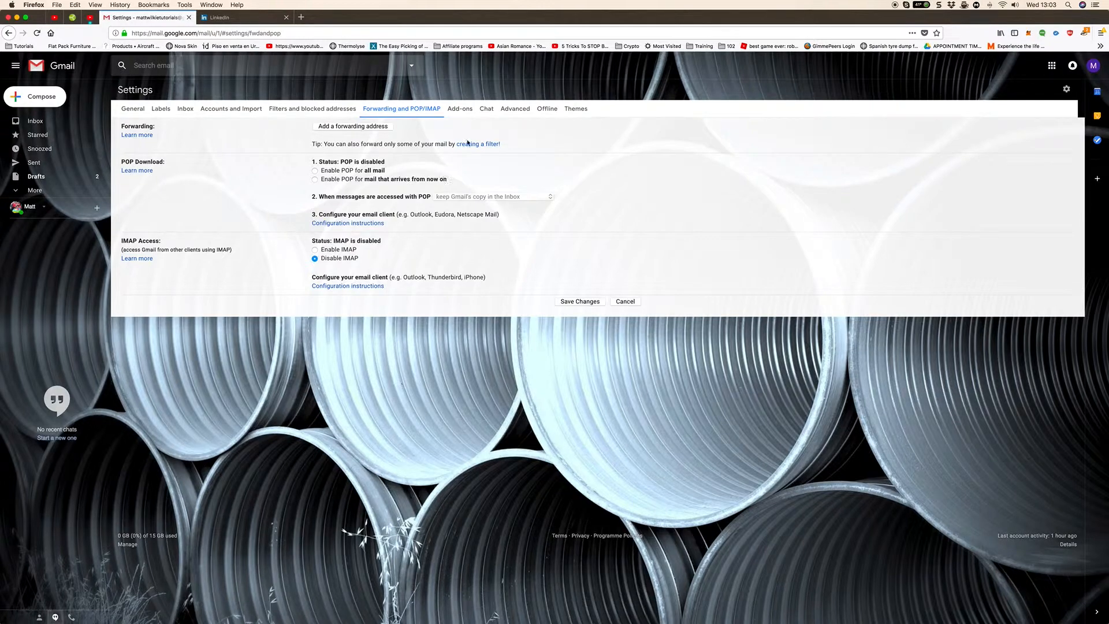
left_click(460, 108)
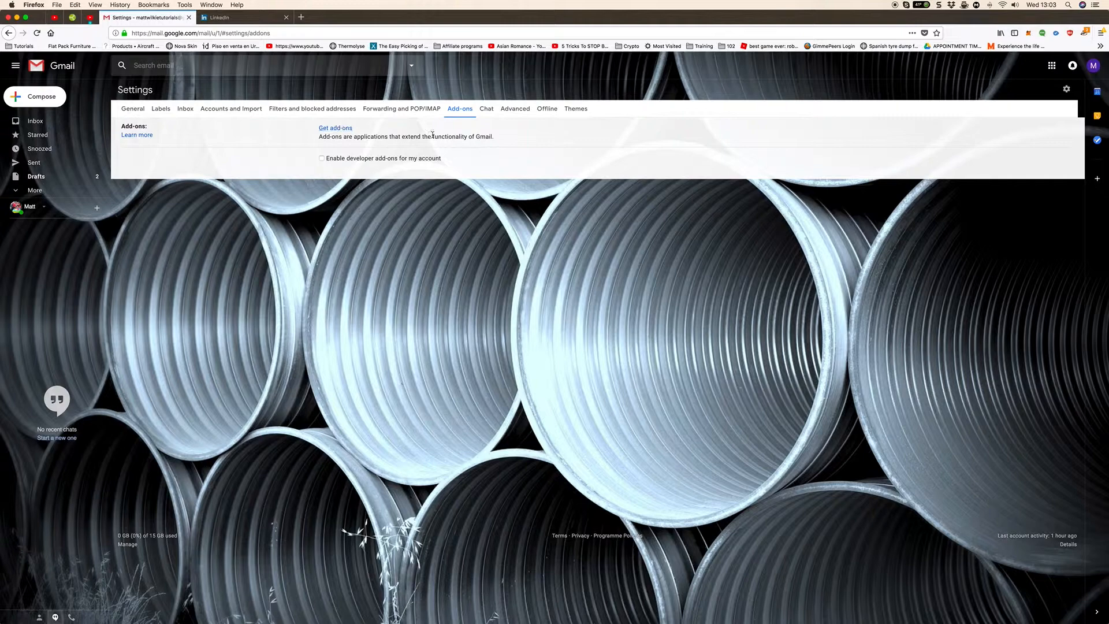
left_click(576, 108)
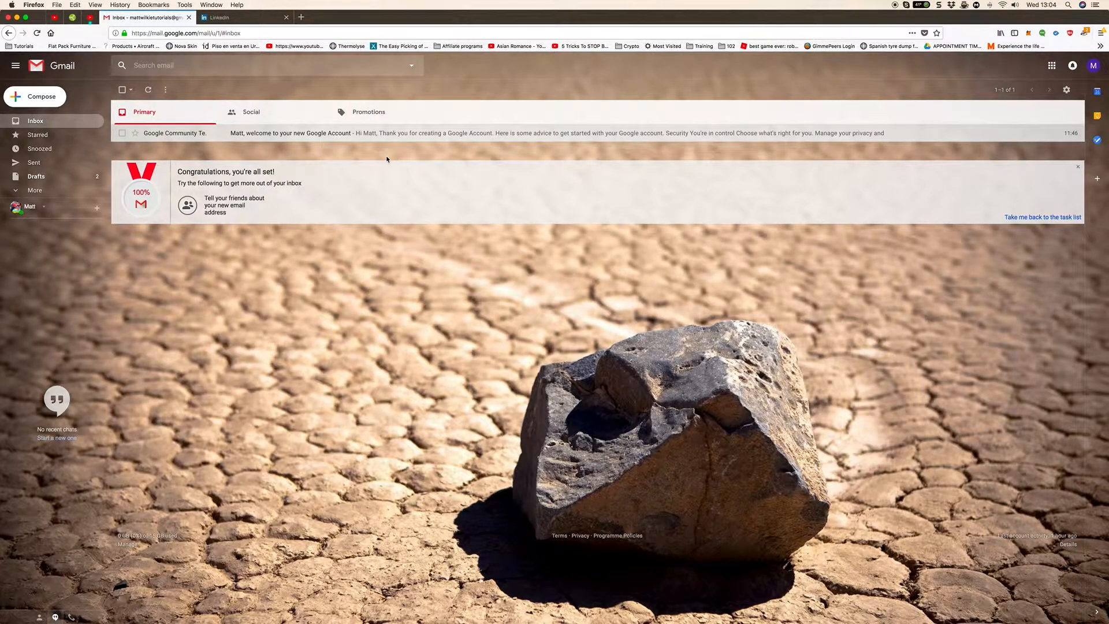
left_click(1073, 132)
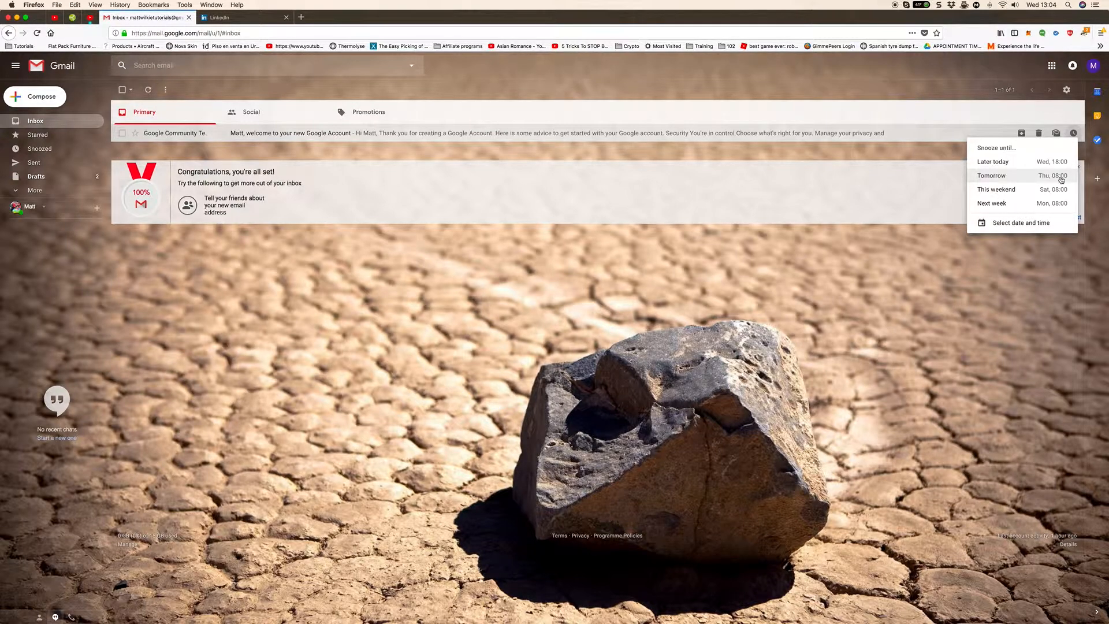
mouse_move(1017, 189)
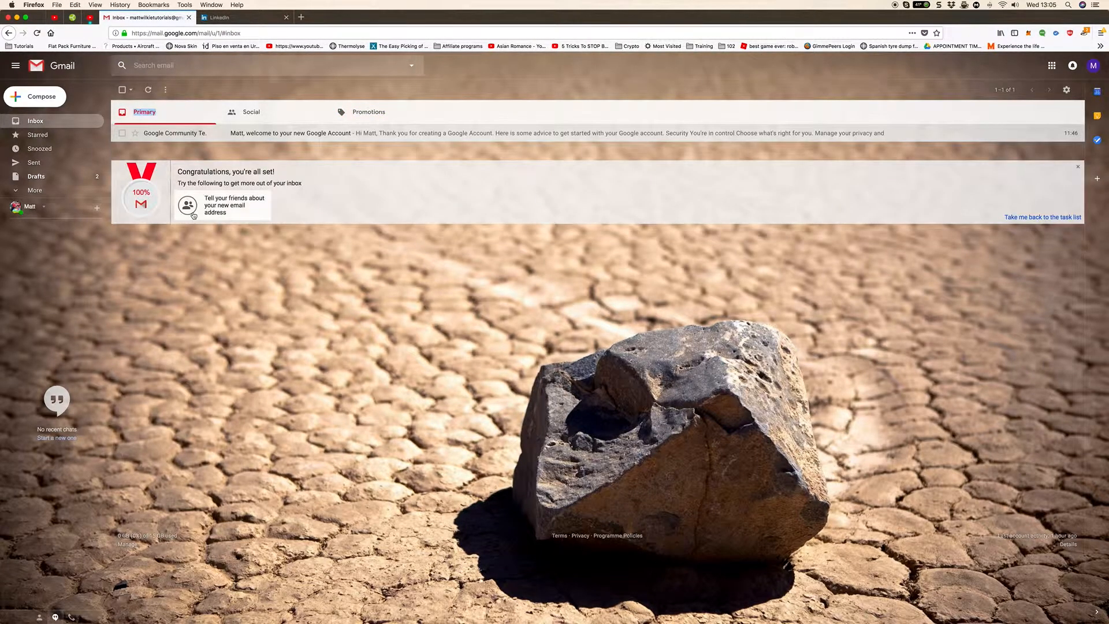
- Expand More to list Important, Chats, All Mail, Spam, Bin and Categories
left_click(33, 189)
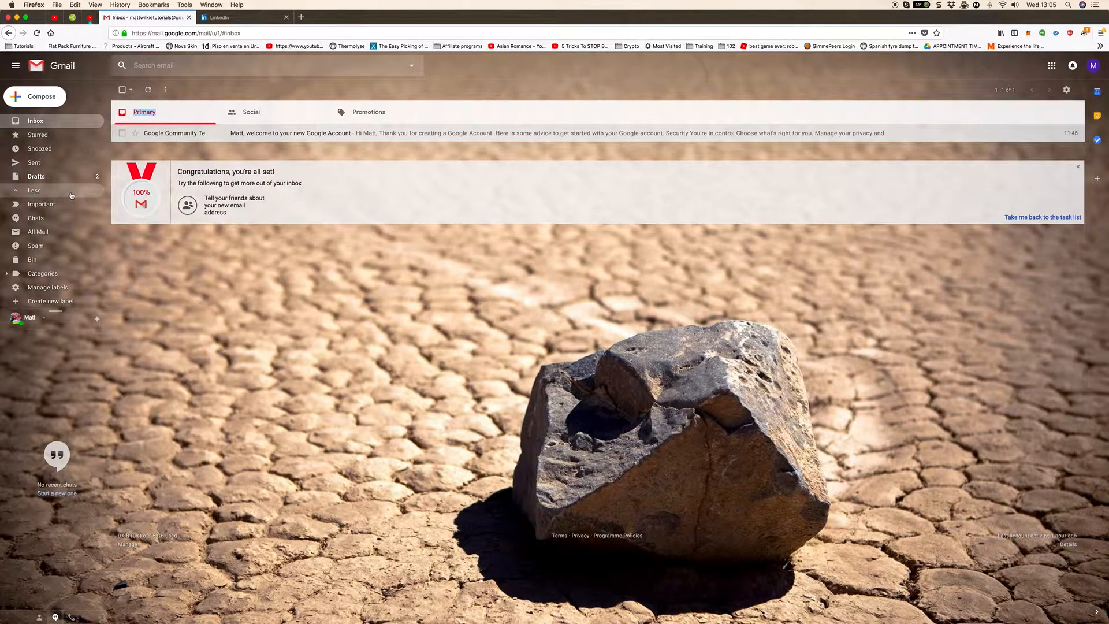
right_click(42, 273)
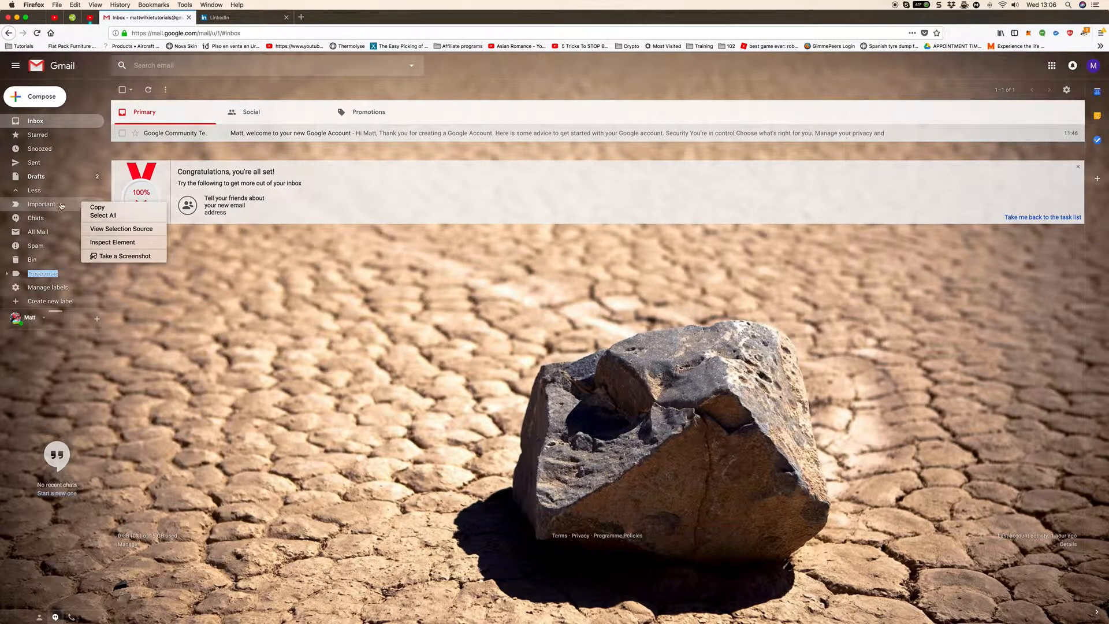
left_click(41, 205)
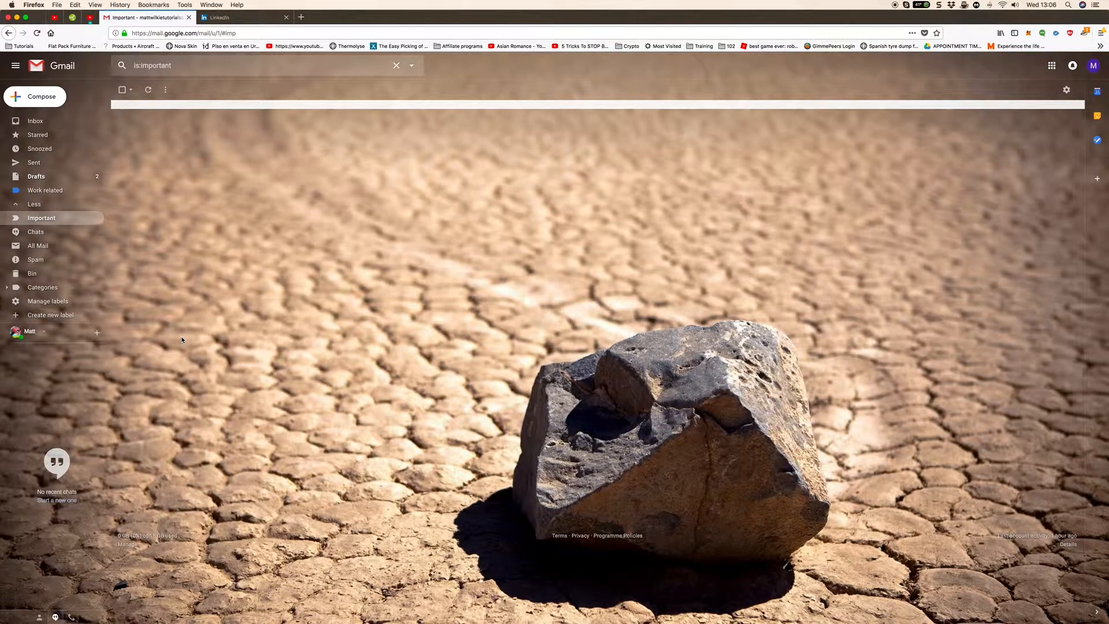
mouse_move(170, 543)
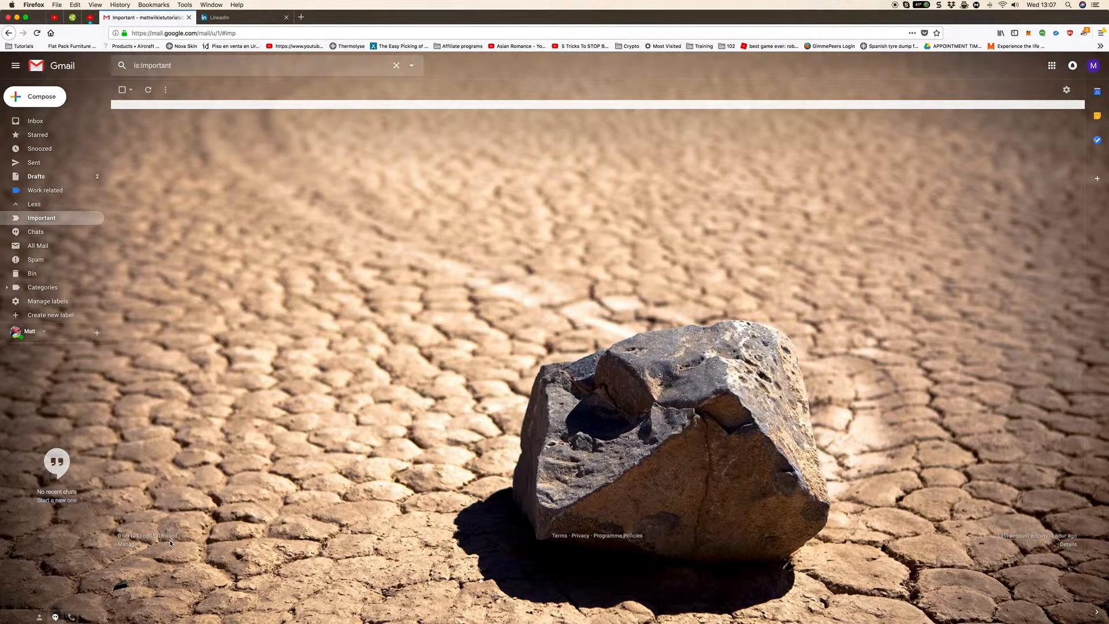
- Return to the inbox, where setup progress shows all six items at 100%
left_click(35, 121)
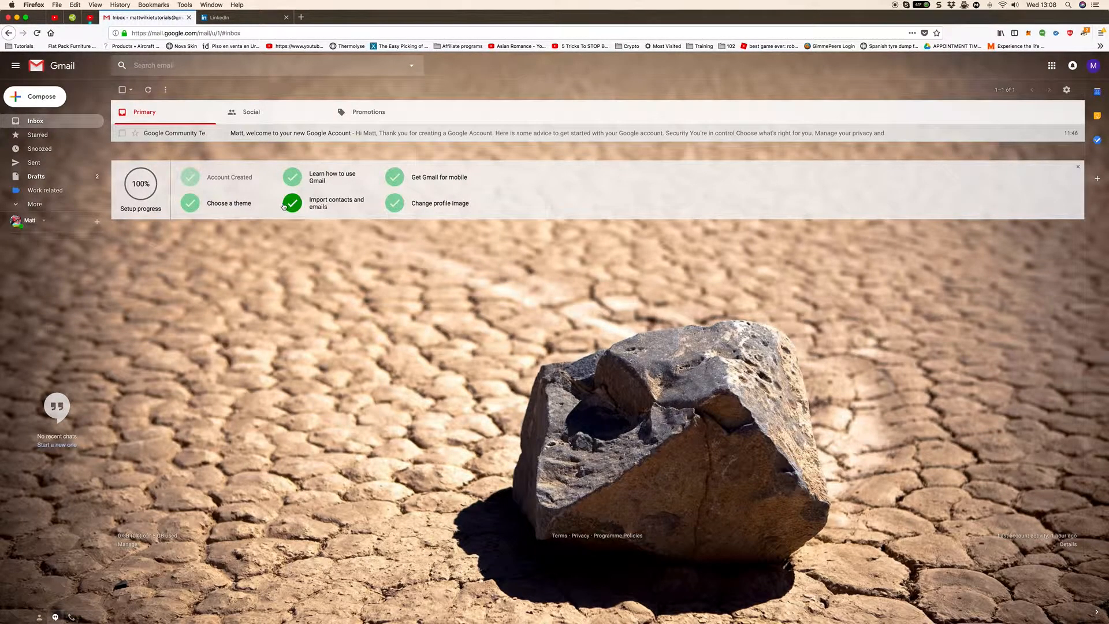
- Open the Calendar side panel beside the inbox
left_click(967, 140)
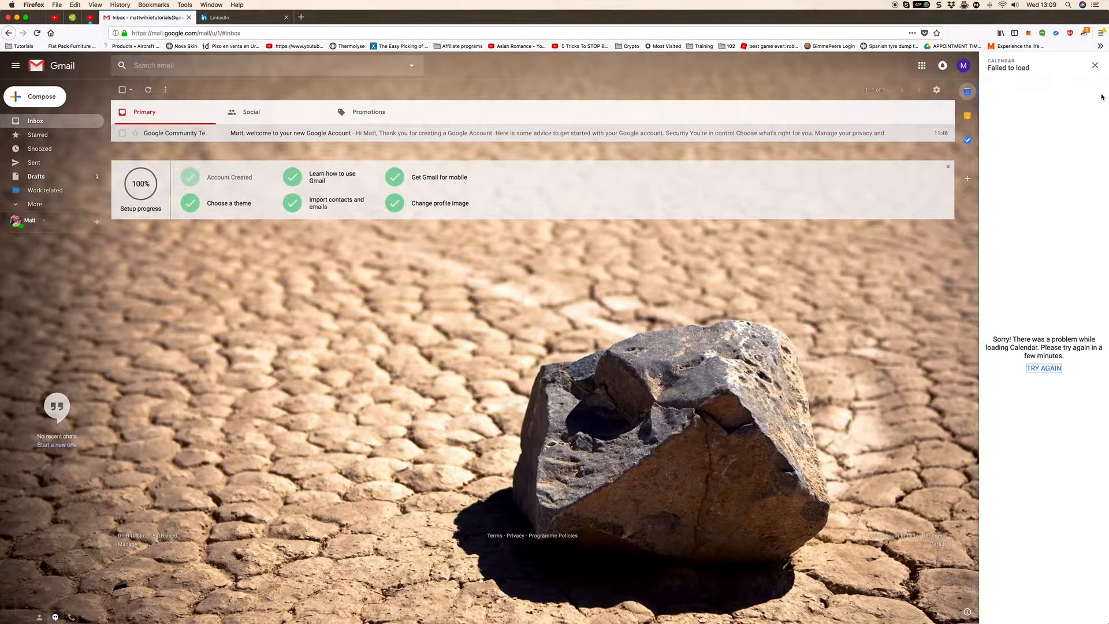
- Reload the side-panel Calendar to list holidays, then open the add-ons marketplace
left_click(1044, 368)
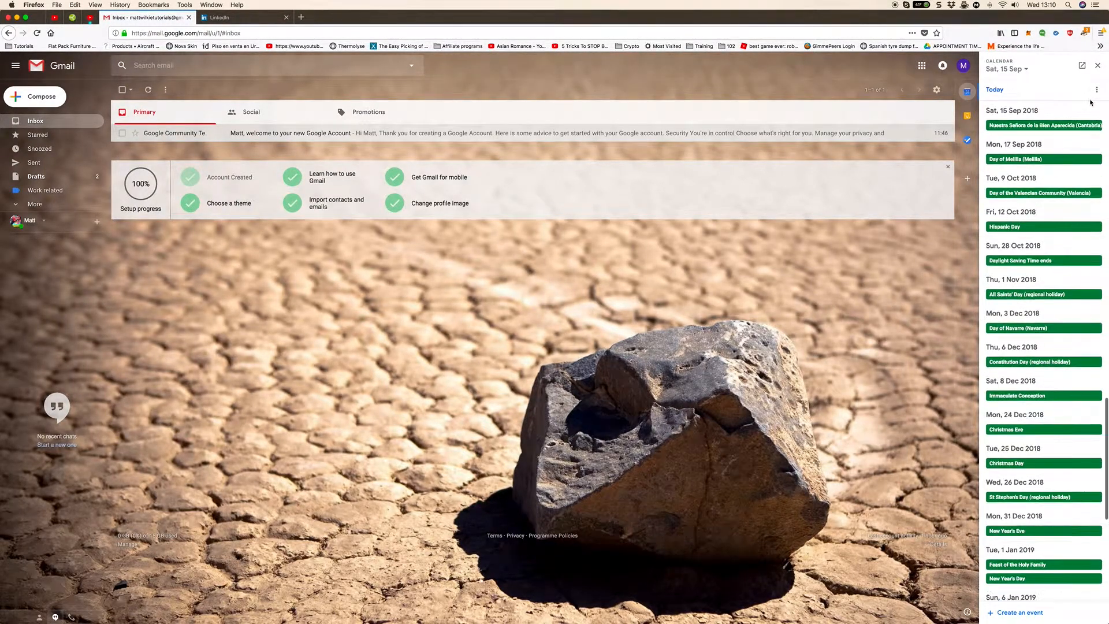
left_click(1019, 612)
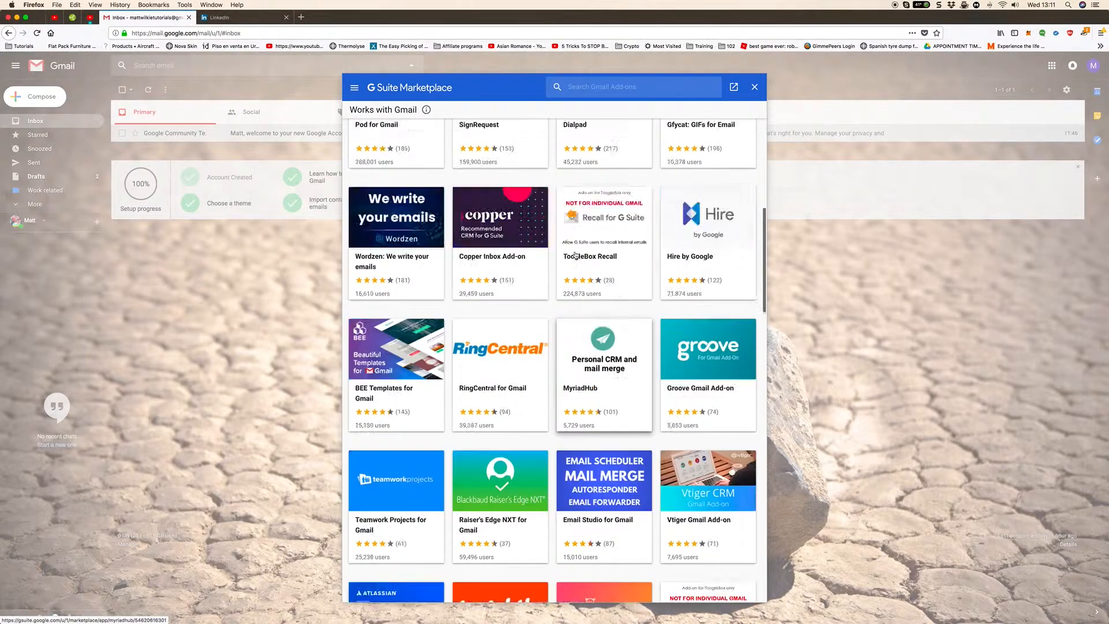
- Scroll through the G Suite Marketplace add-ons list toward DocuSign
scroll("down", 3)
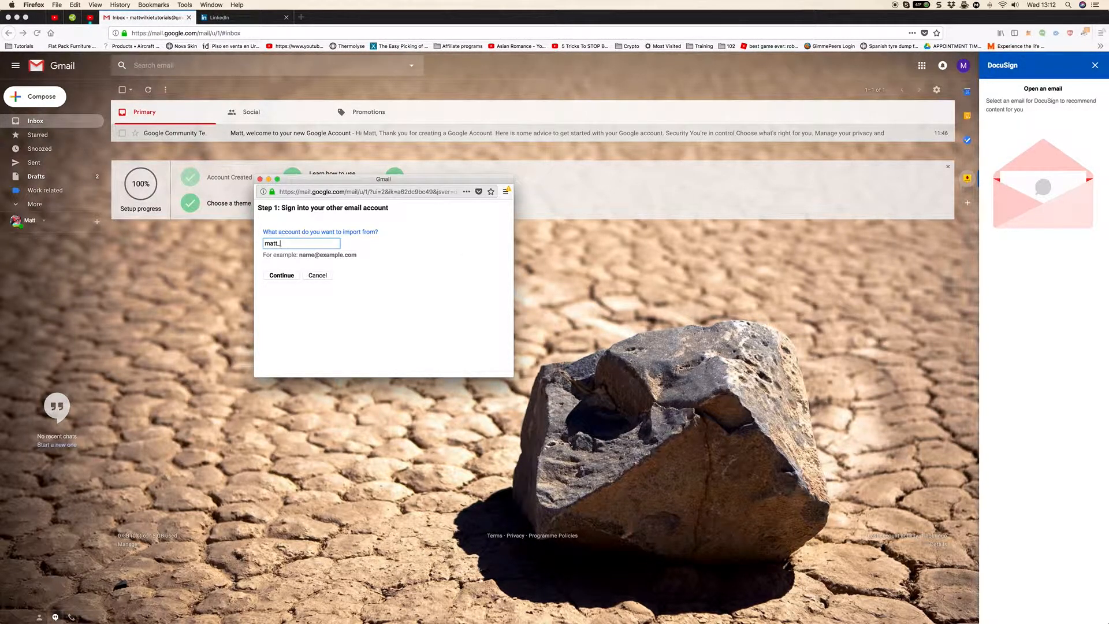
- Continue importing from the other account, reaching ShuttleCloud's sign-in terms
left_click(280, 275)
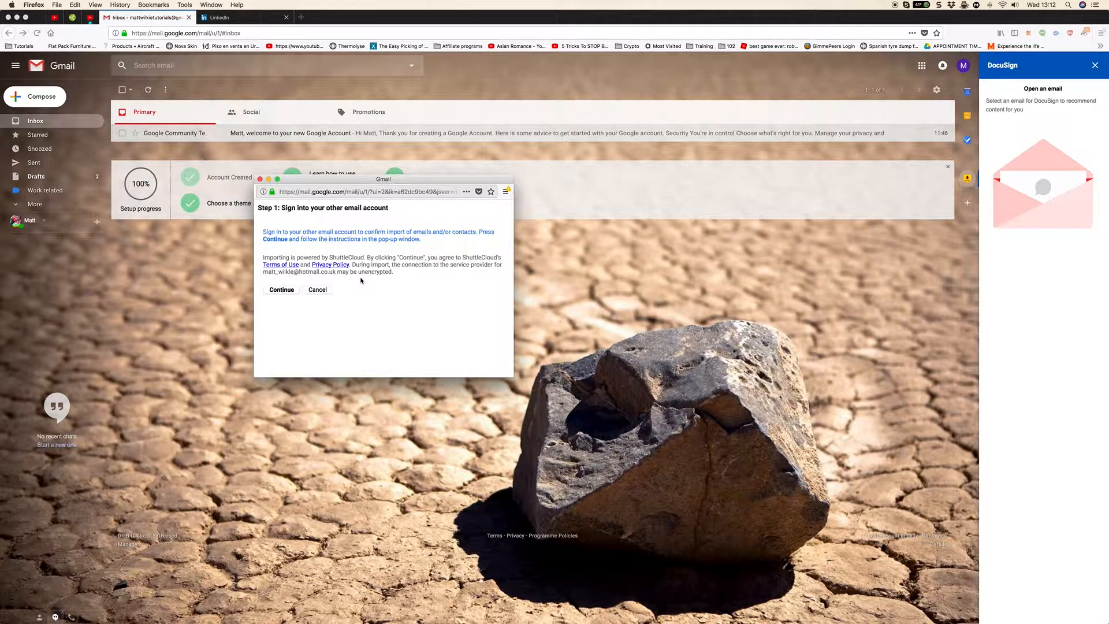